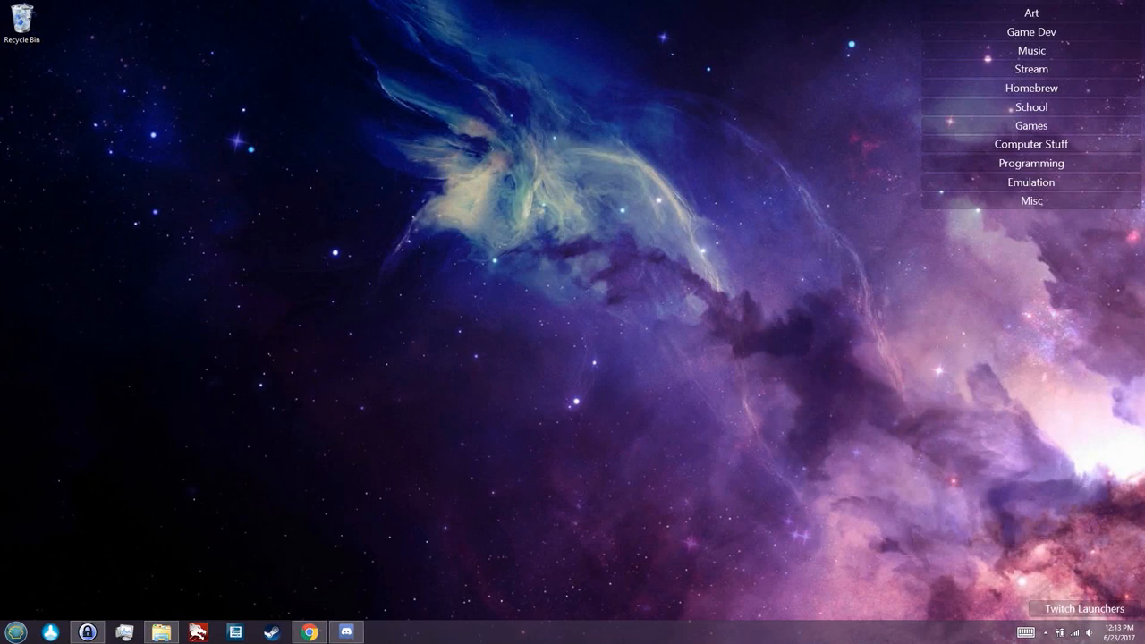
mouse_move(488, 243)
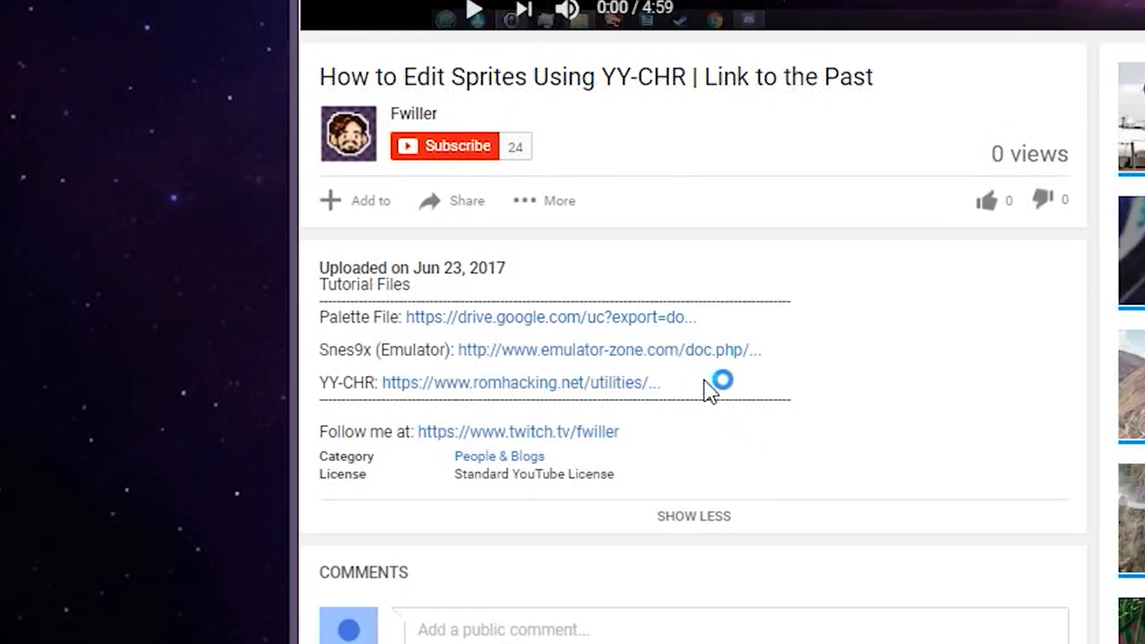
Scroll the video description to the Tutorial Files links for the palette, Snes9x and YY-CHR
scroll("down", 3)
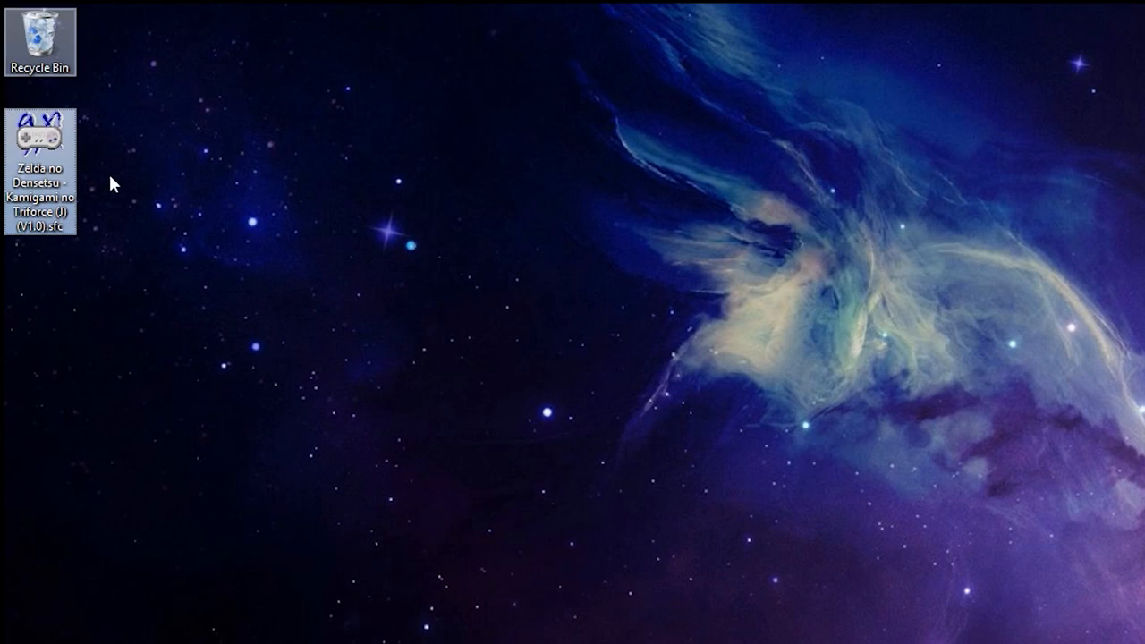
Create a new 'Snes Sprite Tutorial' folder on the desktop
left_click(40, 139)
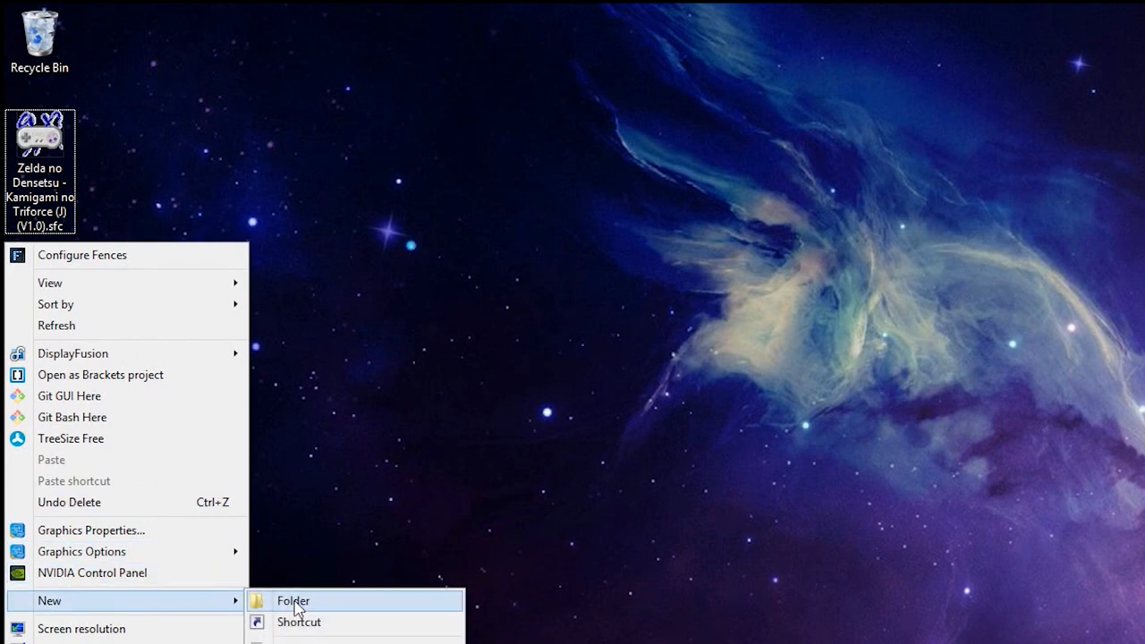
left_click(293, 601)
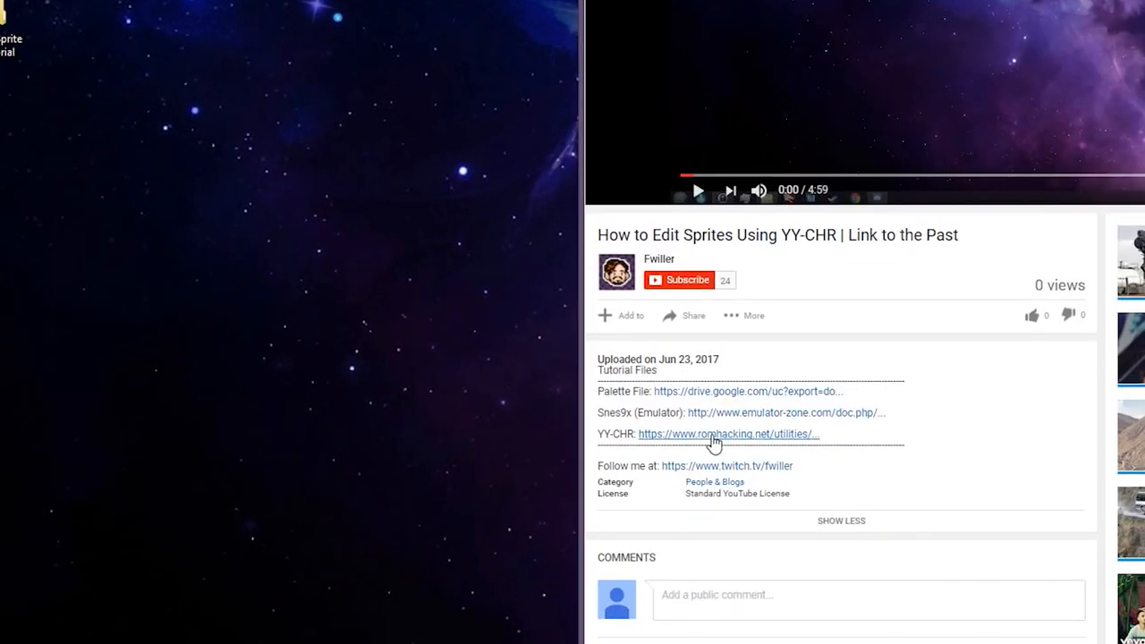
left_click(726, 435)
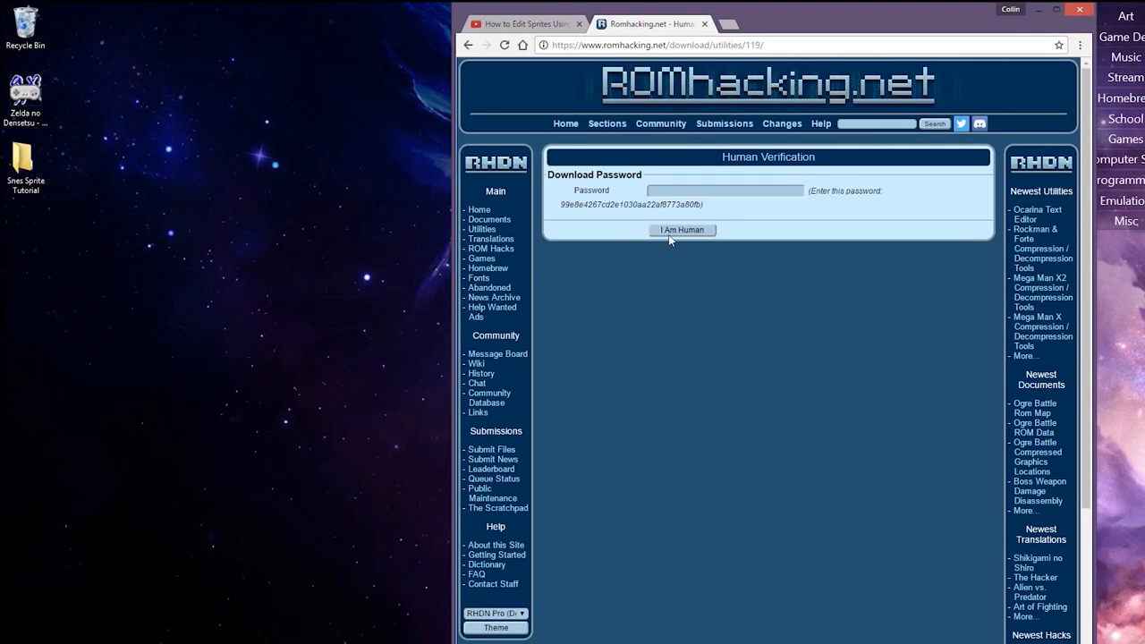
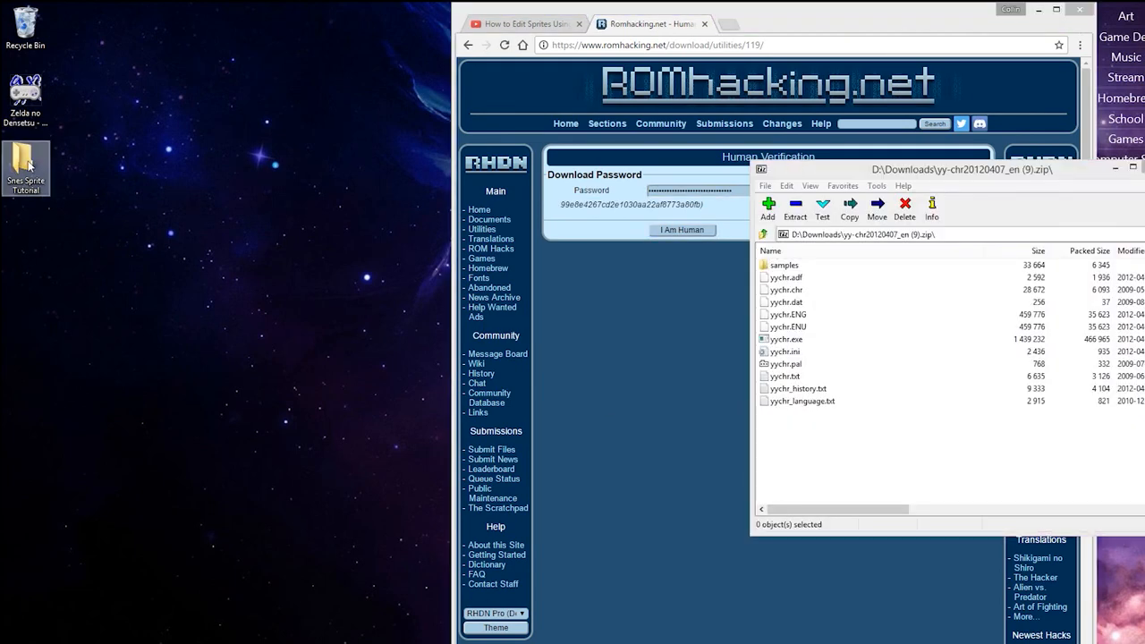
Extract the YY-CHR files into the yy-chr folder inside Snes Sprite Tutorial with the Zelda ROM
double_click(25, 168)
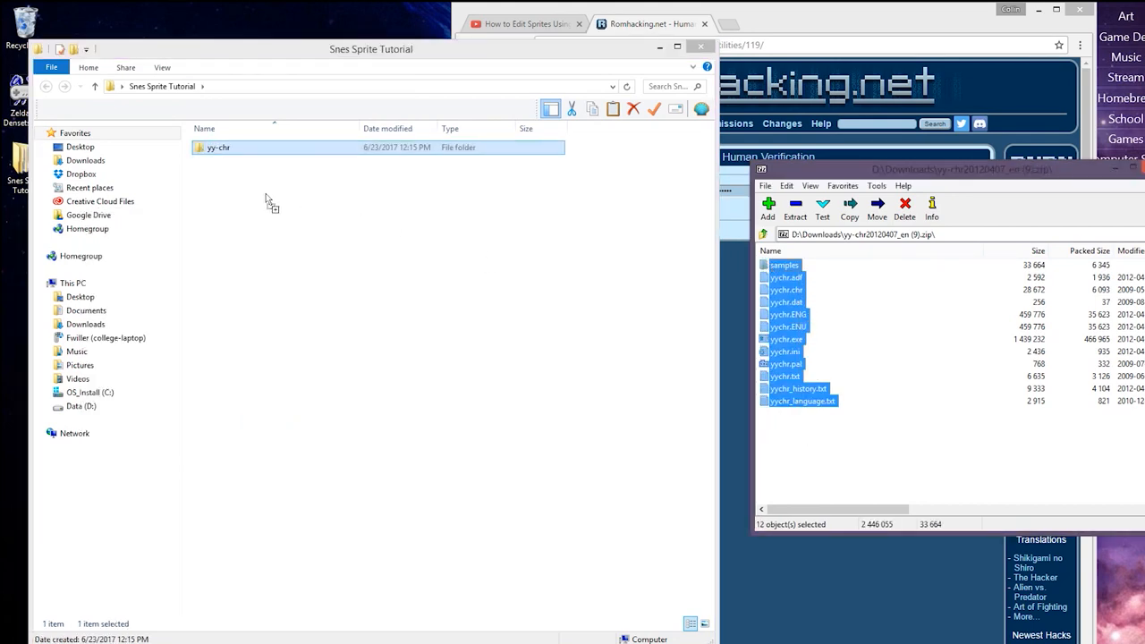
double_click(218, 147)
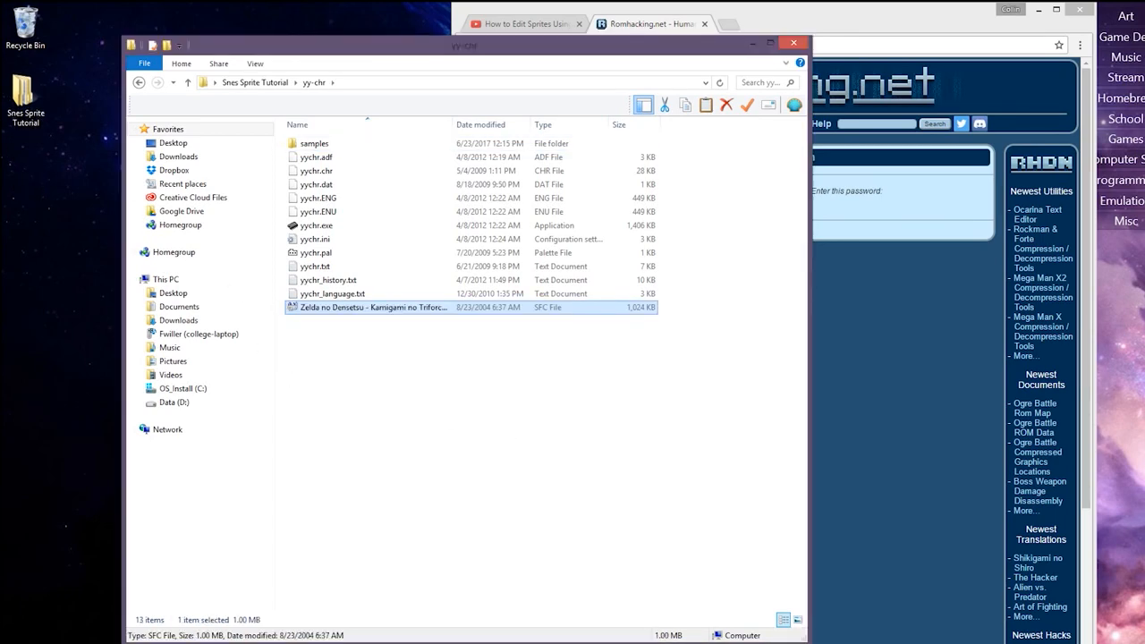
Download the Link to the Past .pal palette file from the video description
left_click(521, 24)
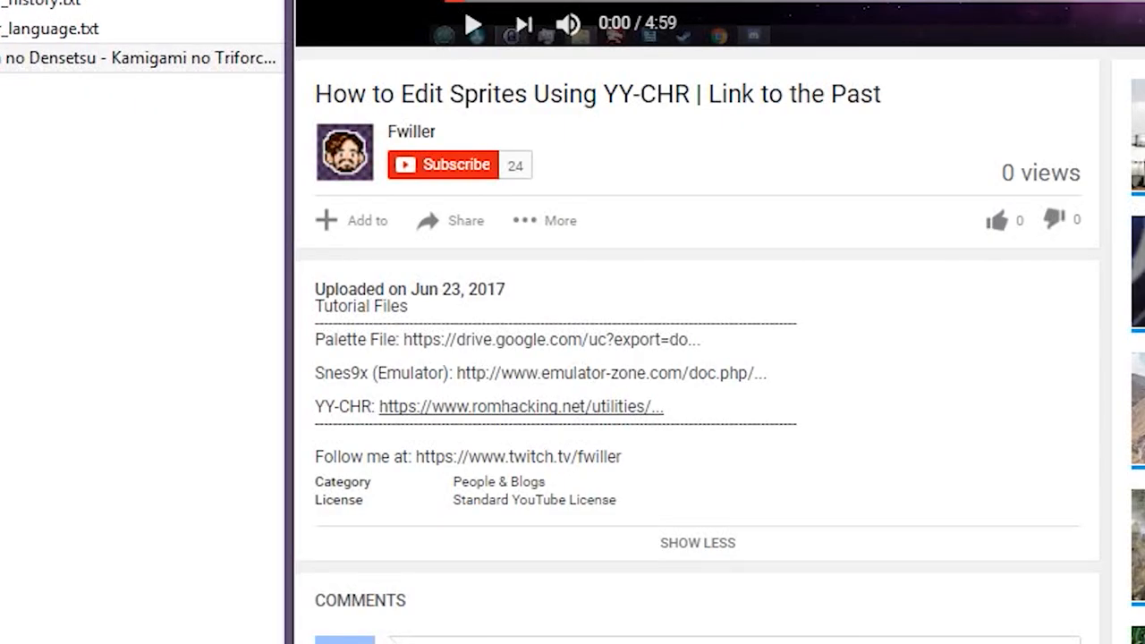
left_click(551, 340)
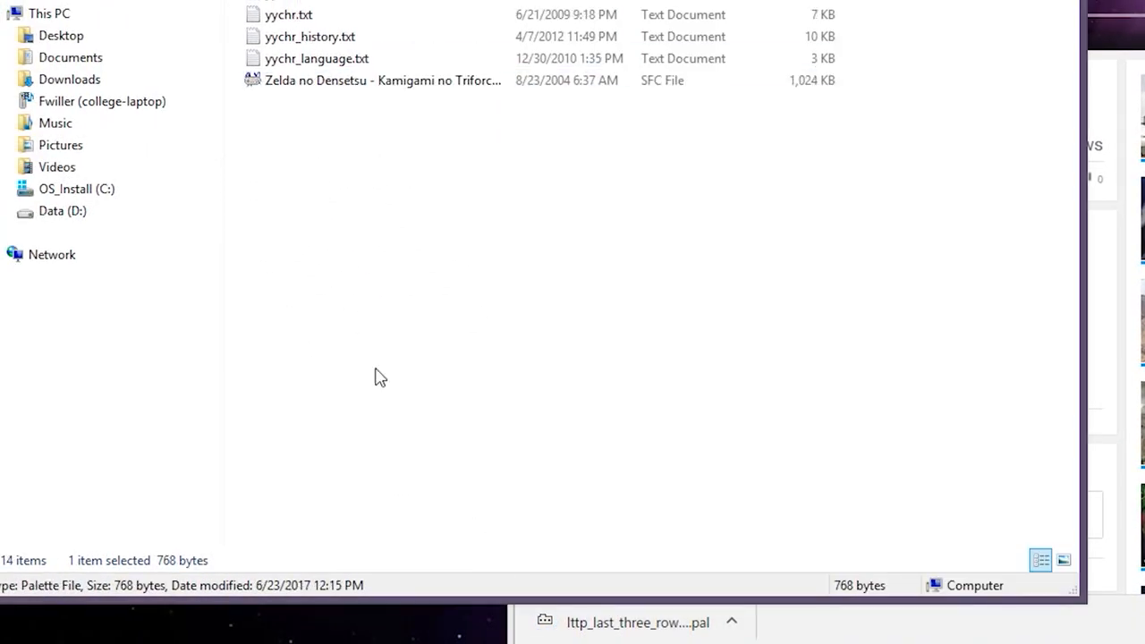
Move the downloaded palette into the yy-chr folder and launch YY-CHR with it loaded
scroll("up", 3)
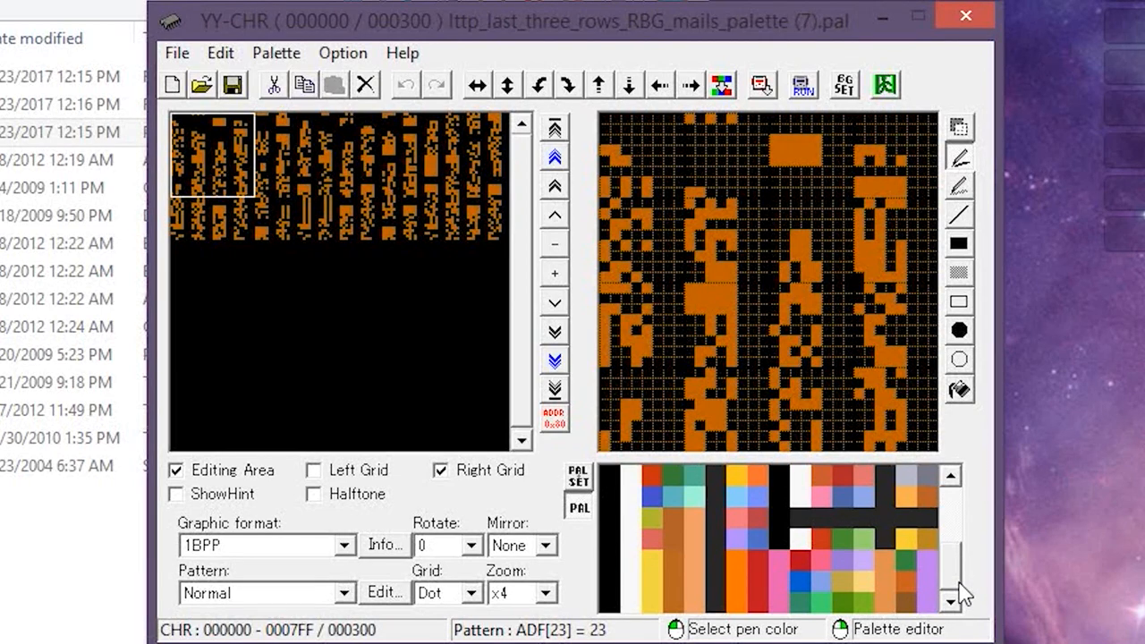
Load the Zelda .sfc ROM into YY-CHR and view Link's sprites in 4BPP SNES/PCE CG format
left_click(759, 601)
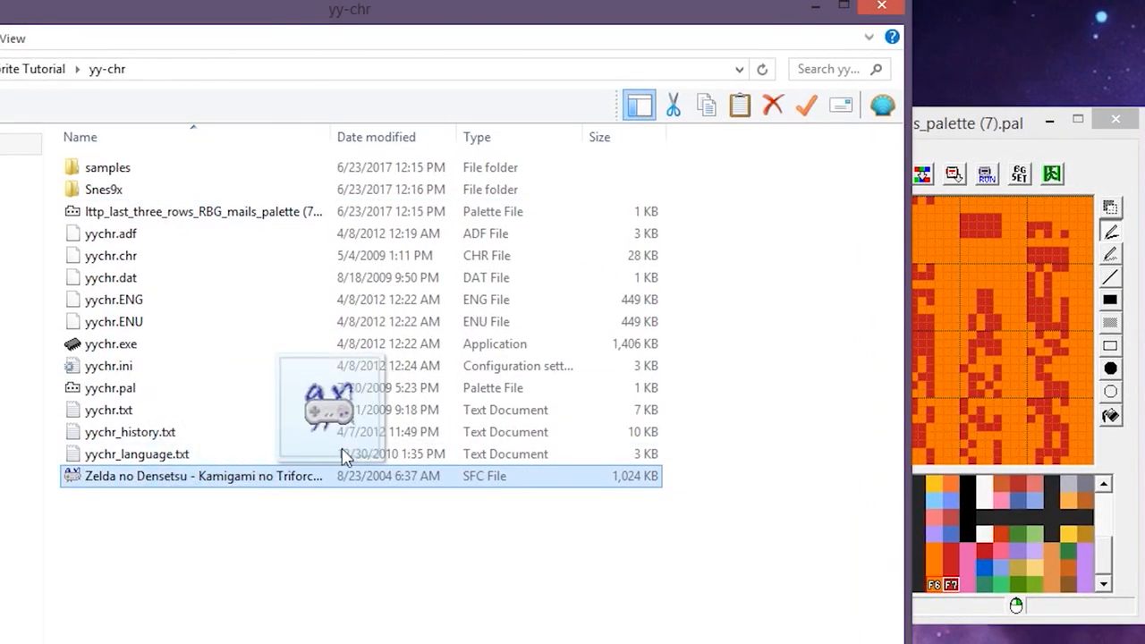
double_click(200, 476)
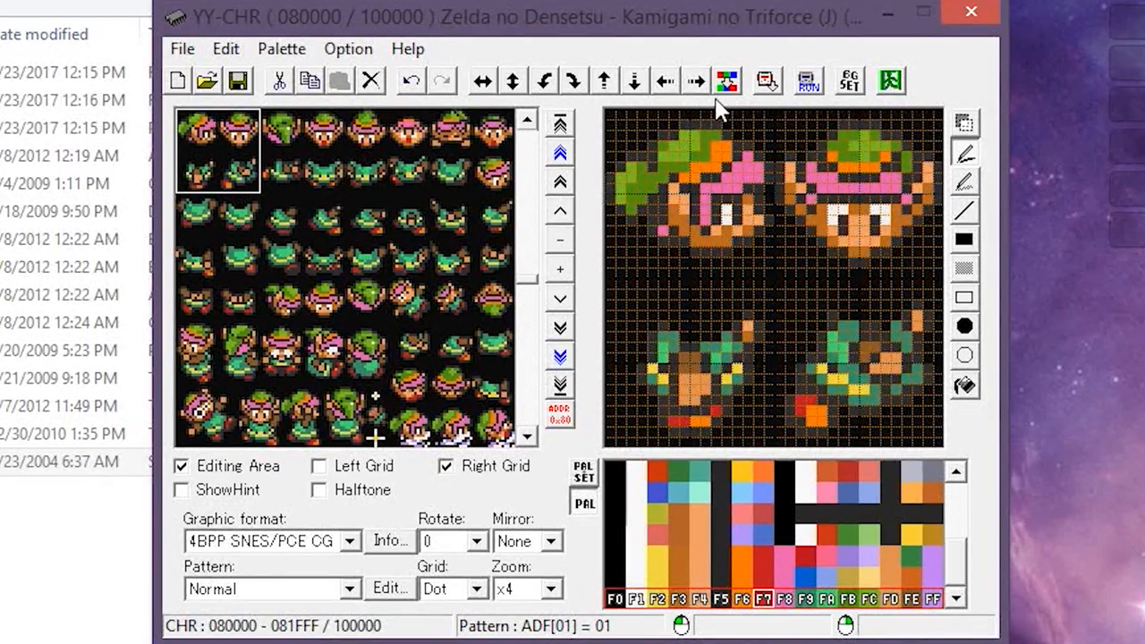
left_click(727, 81)
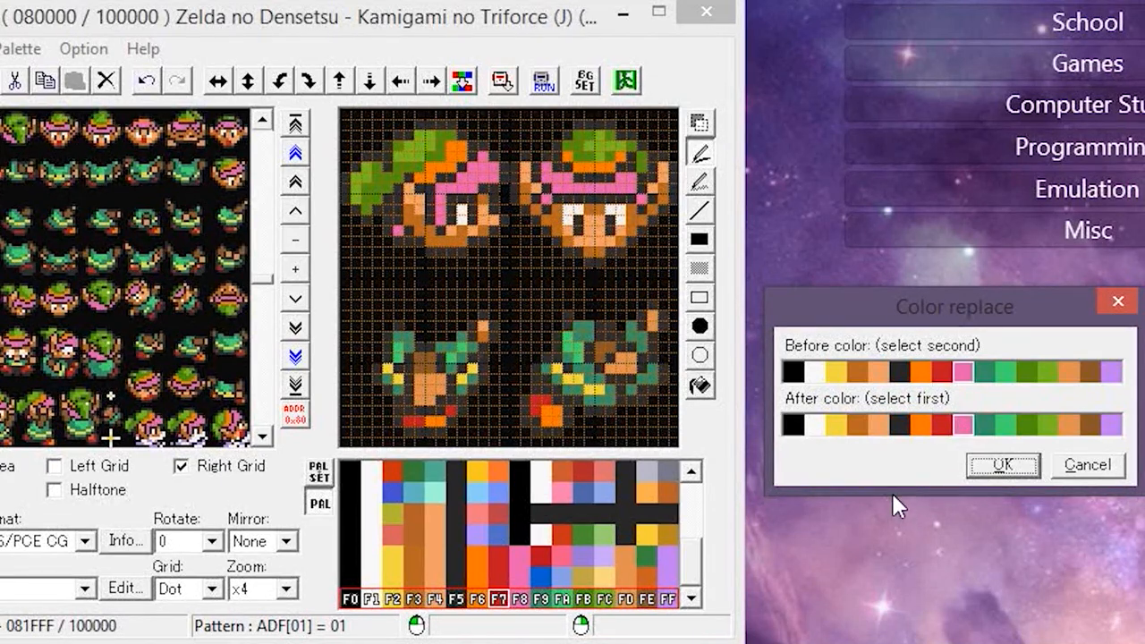
left_click(863, 372)
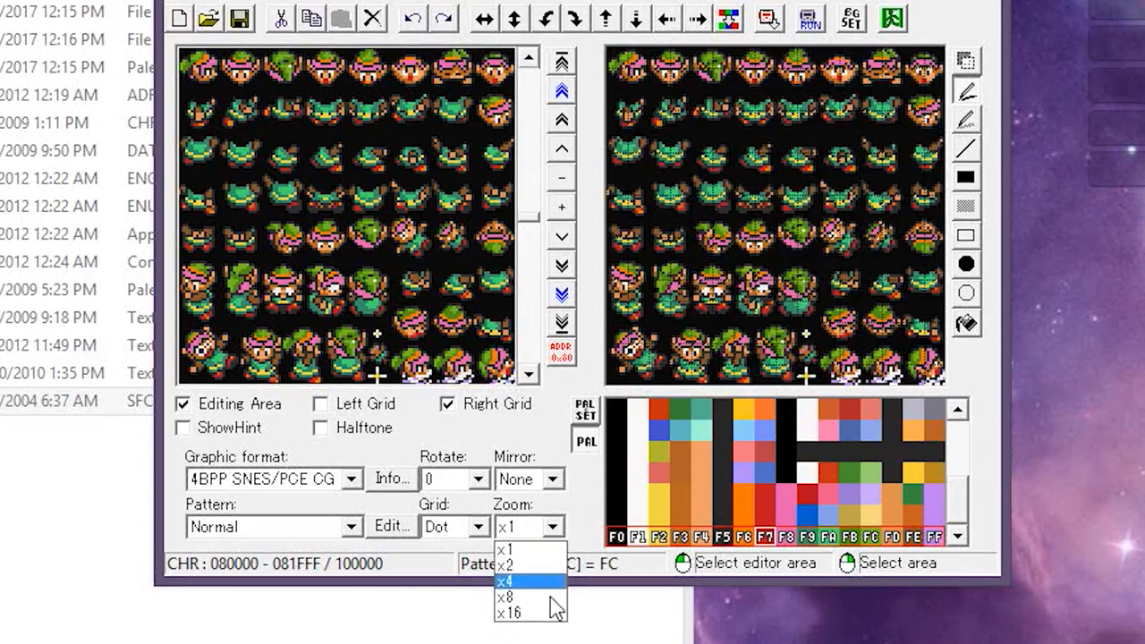
Set the editing view zoom to x16, then settle on x8 so Link's head fills it
left_click(510, 612)
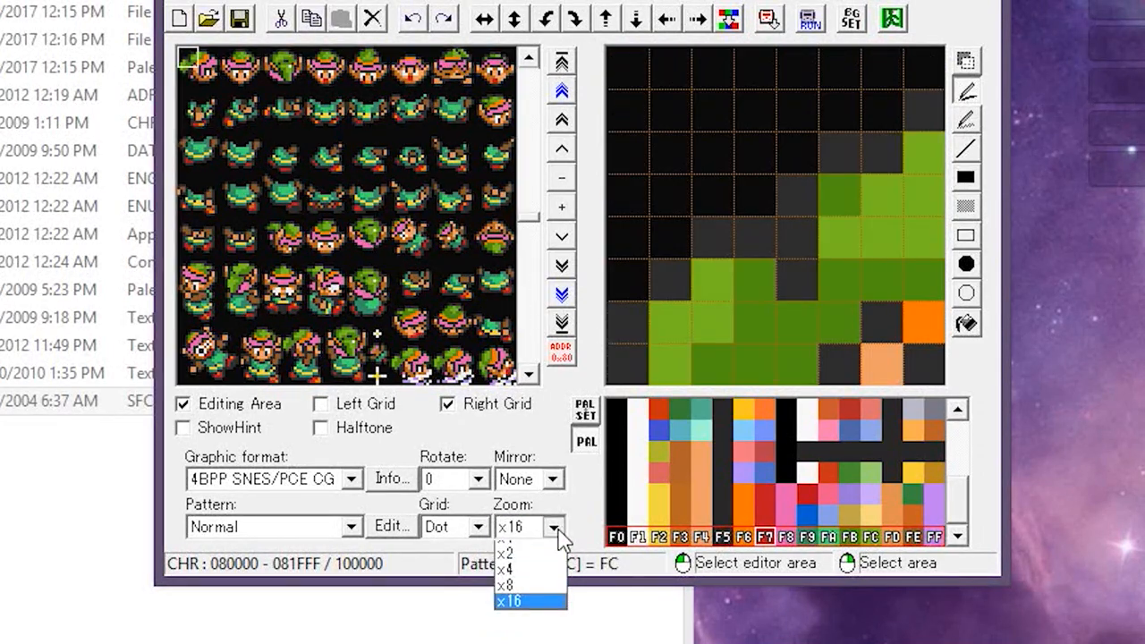
left_click(508, 583)
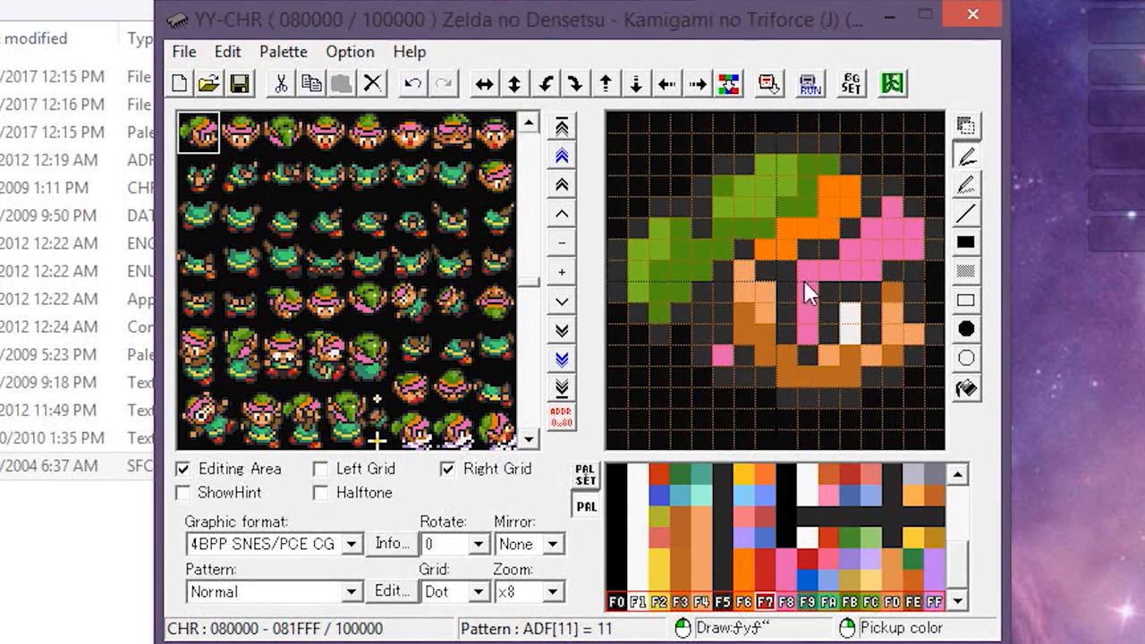
Paint pink hair pixels across Link's front-facing head sprite with the pen tool
left_click(743, 186)
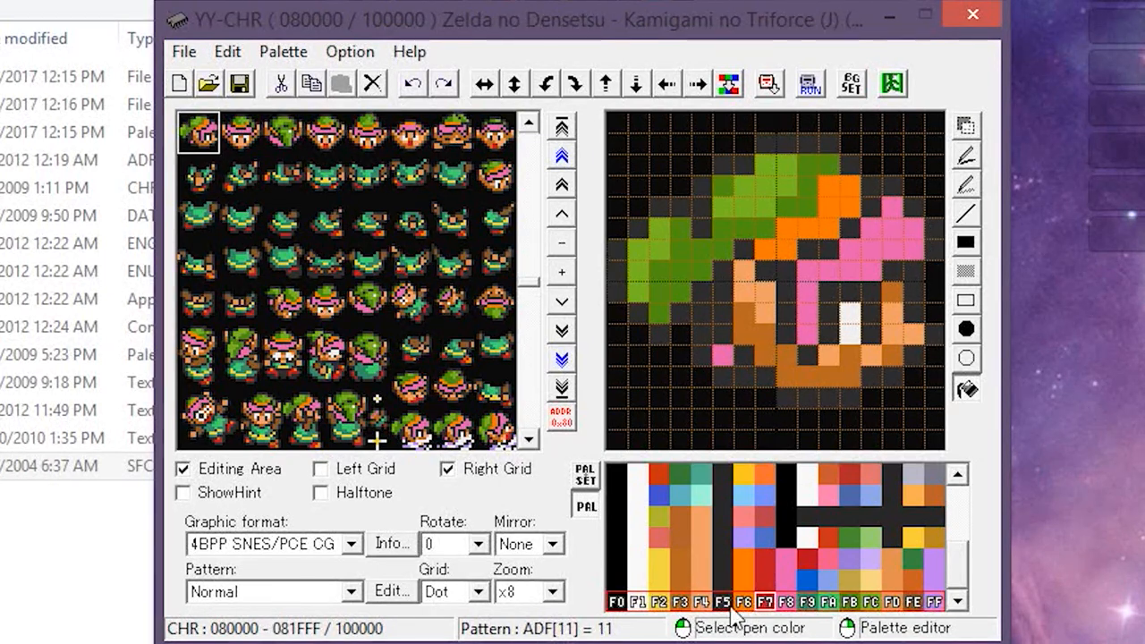
mouse_move(666, 623)
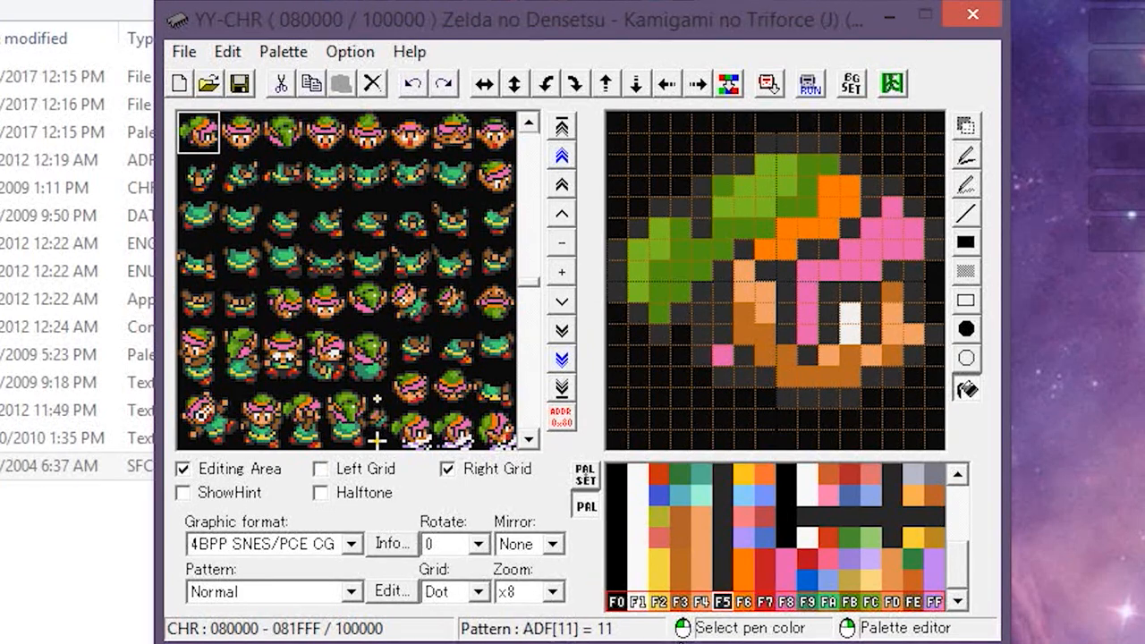
left_click(966, 158)
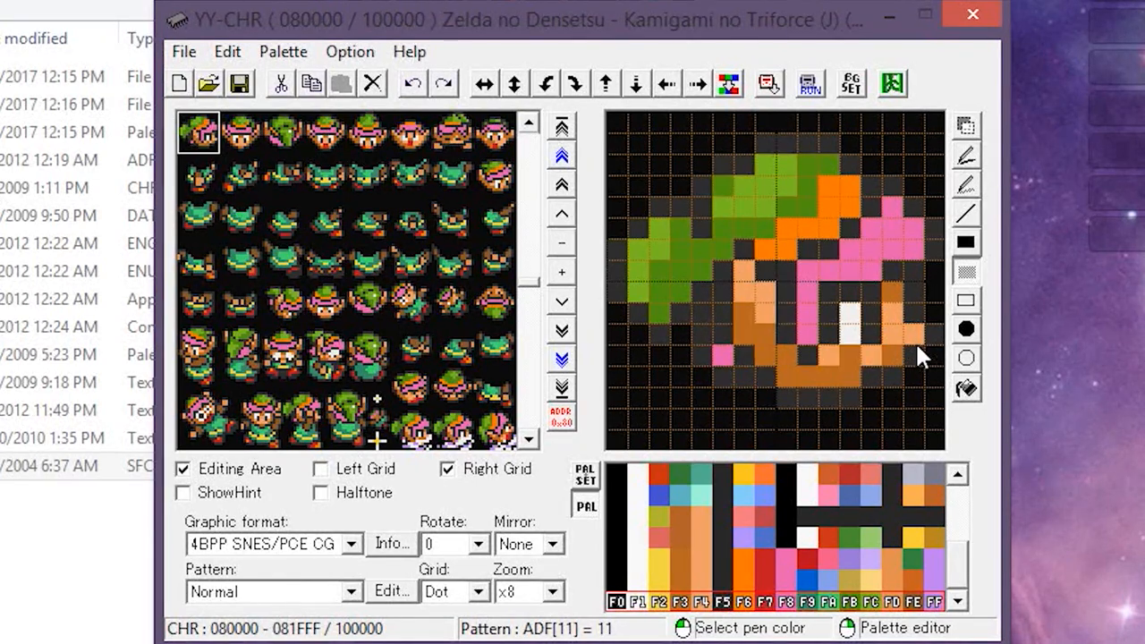
mouse_move(823, 465)
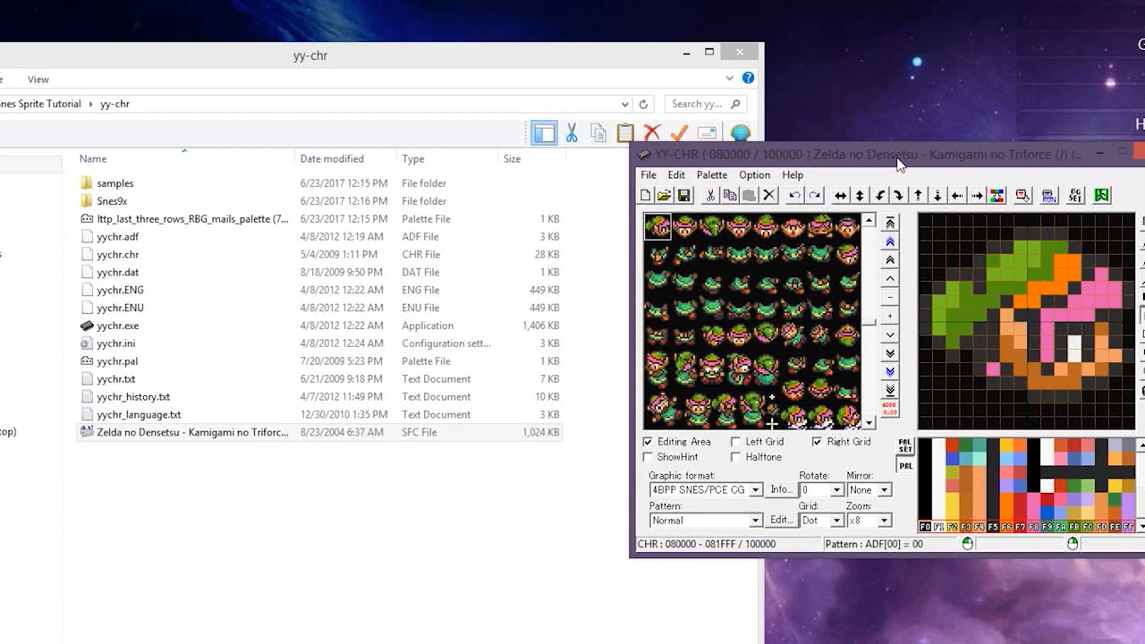
Save the edited ROM, run it in Snes9x and walk Link out of bed to see his recoloured hair
left_click(116, 326)
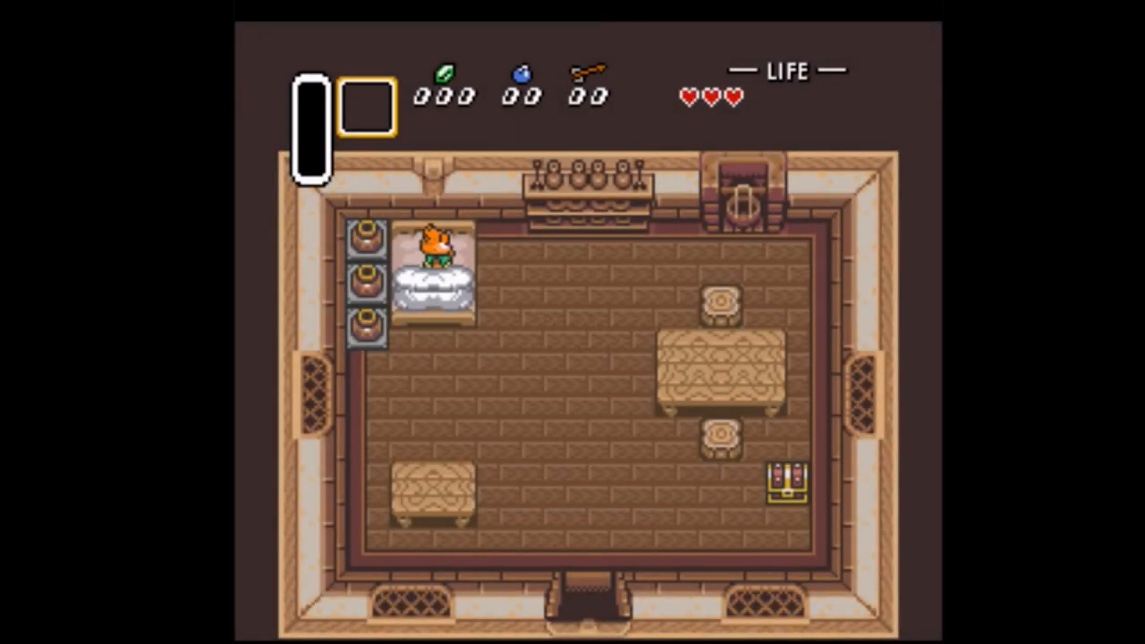
key("Down")
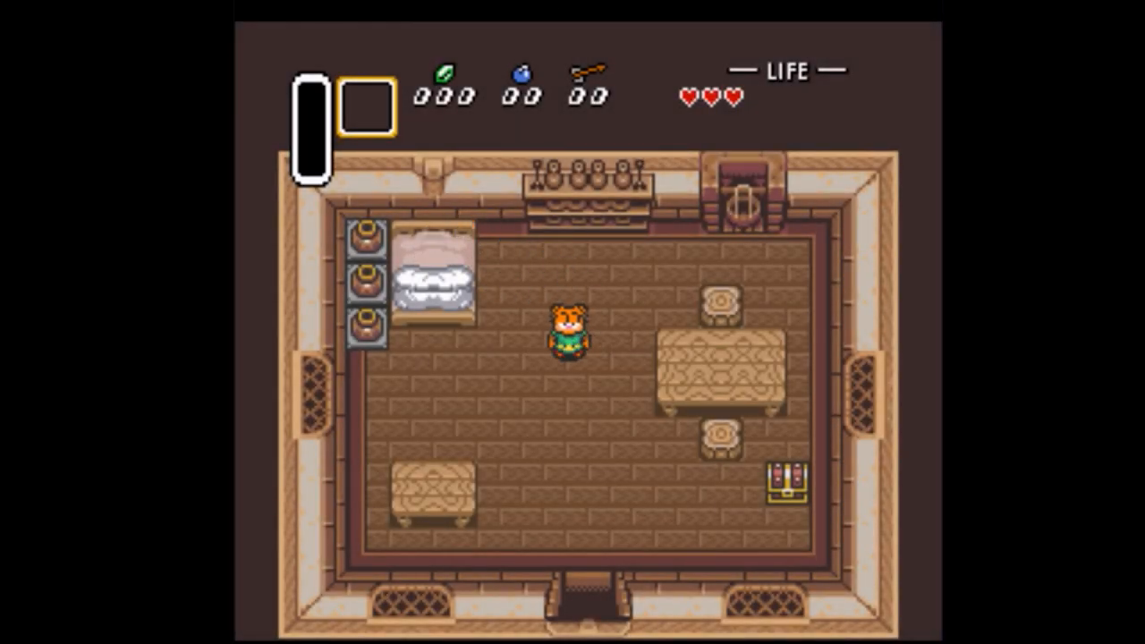